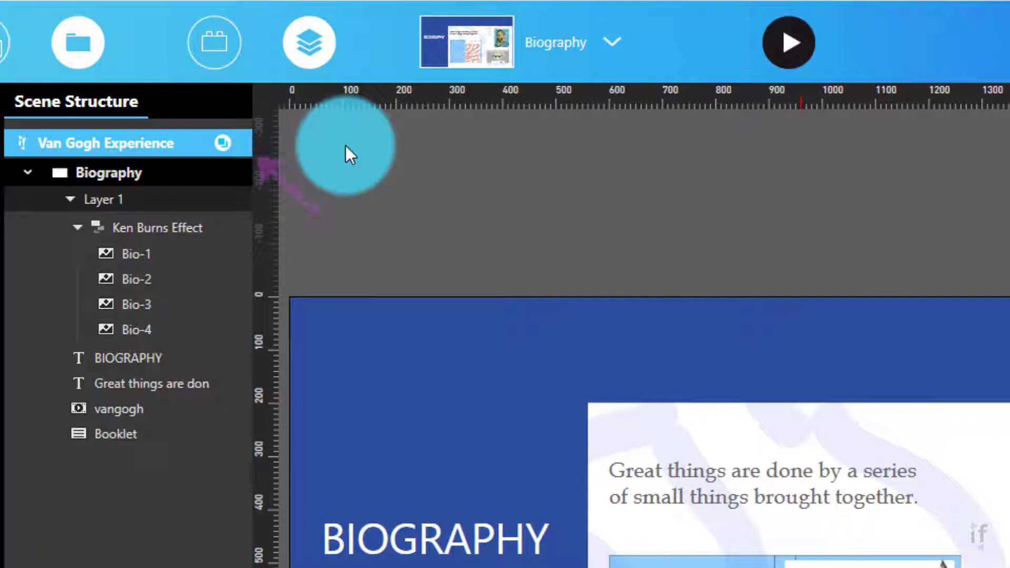
- Add an experience layer to Van Gogh Experience and rename it Navigation XP Layer
{"action": "right_click", "coordinate": [104, 142]}
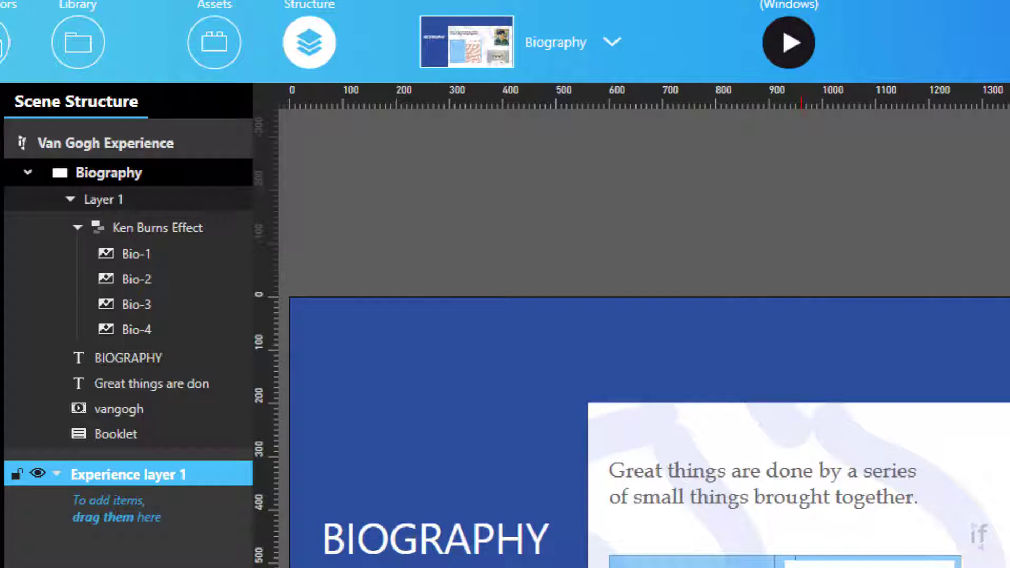
{"action": "double_click", "coordinate": [129, 473]}
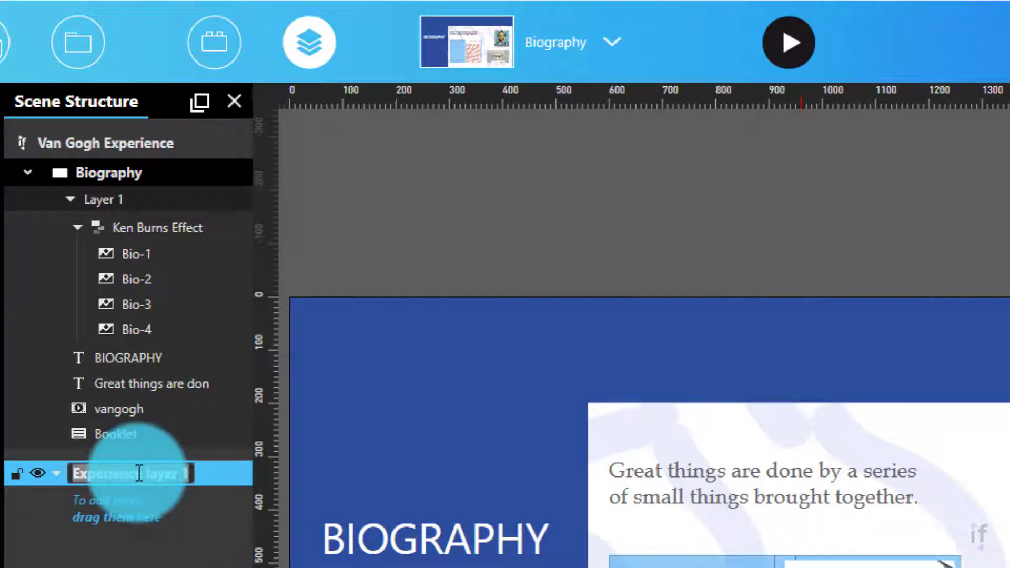
{"action": "type", "text": "Navigation XP Layer"}
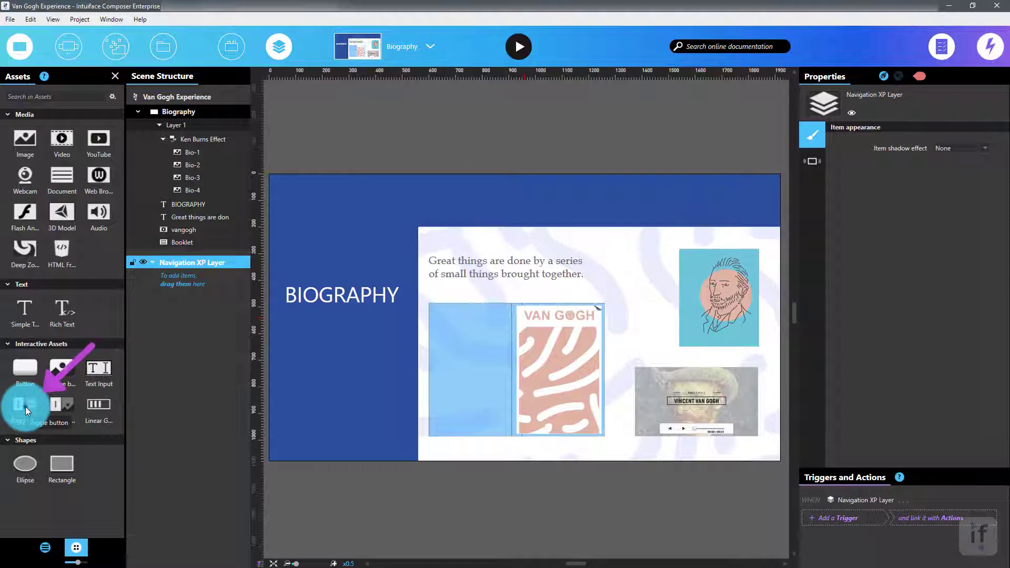
- Place a toggle button labelled Biography at X 680, Y 100 in the navigation layer
{"action": "left_click_drag", "start_coordinate": [25, 404], "coordinate": [413, 198]}
{"action": "type", "text": "100"}
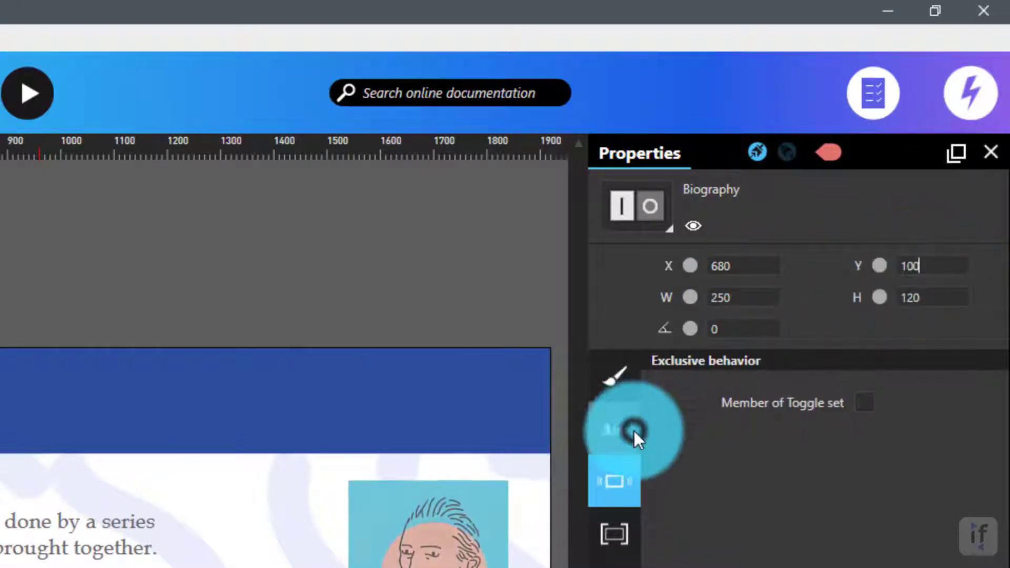
{"action": "left_click", "coordinate": [615, 430]}
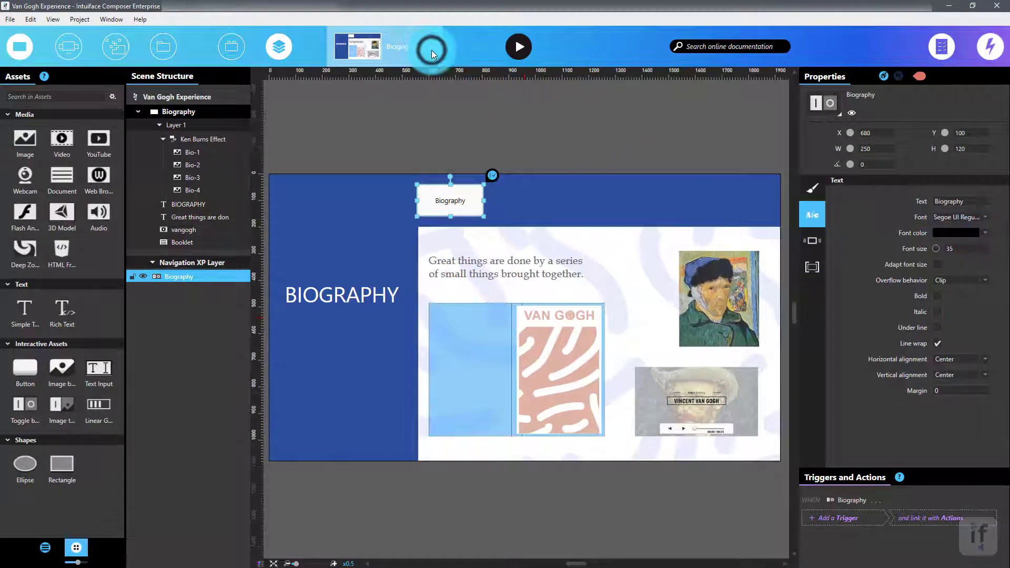
- Create a scene named Home and close the scenes list
{"action": "left_click", "coordinate": [430, 46]}
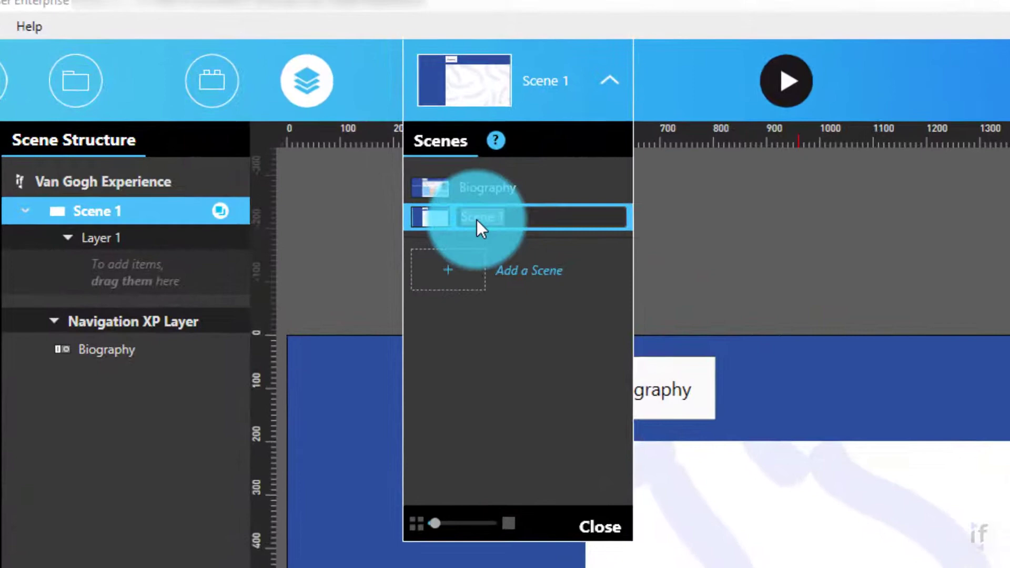
{"action": "type", "text": "Home"}
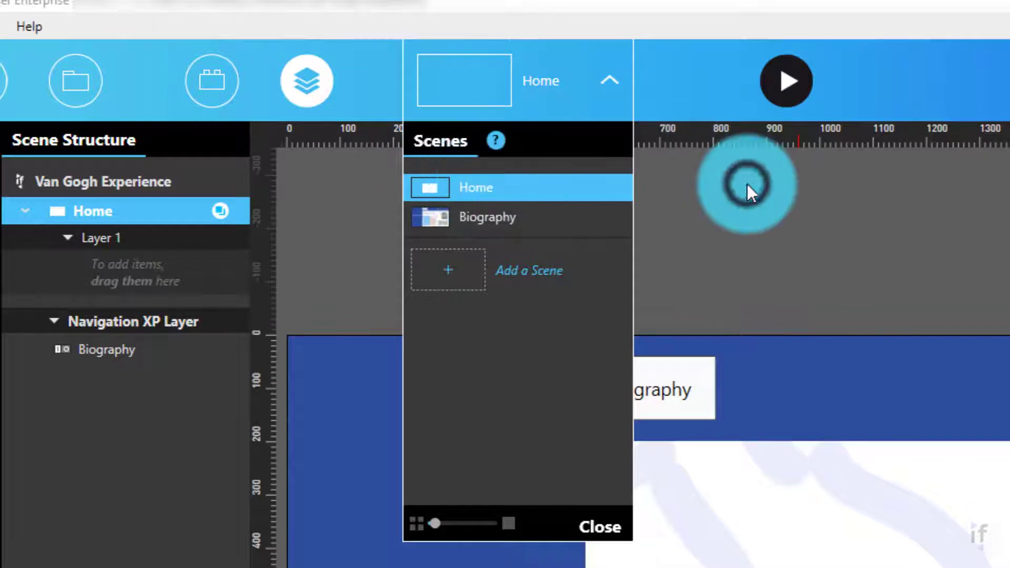
{"action": "left_click", "coordinate": [599, 526]}
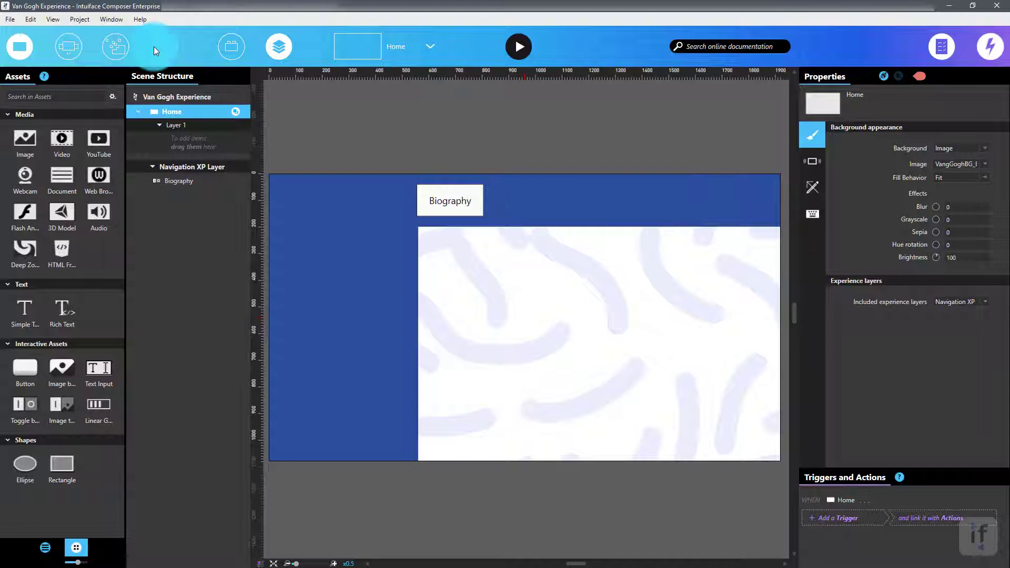
- Set VangGoghBG_HomeYellow.jpg from the 1-General folder as the Home scene background
{"action": "left_click", "coordinate": [163, 46]}
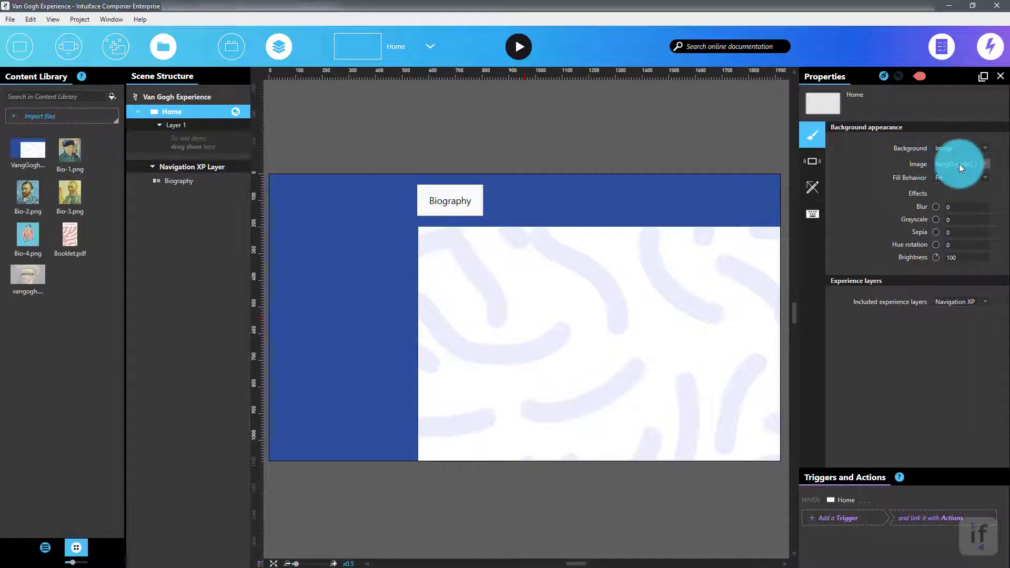
{"action": "left_click", "coordinate": [960, 163]}
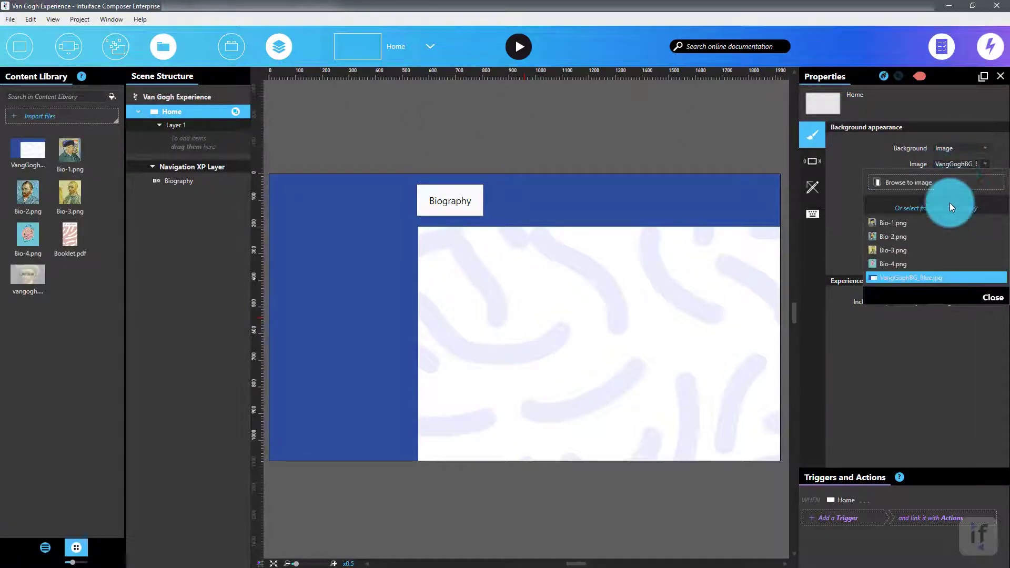
{"action": "left_click", "coordinate": [907, 183]}
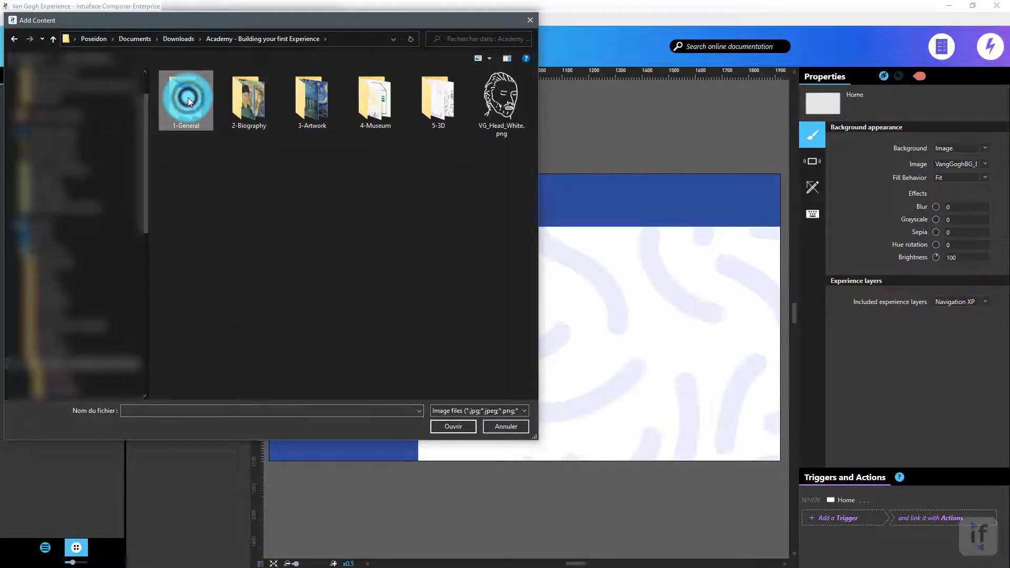
{"action": "double_click", "coordinate": [186, 100]}
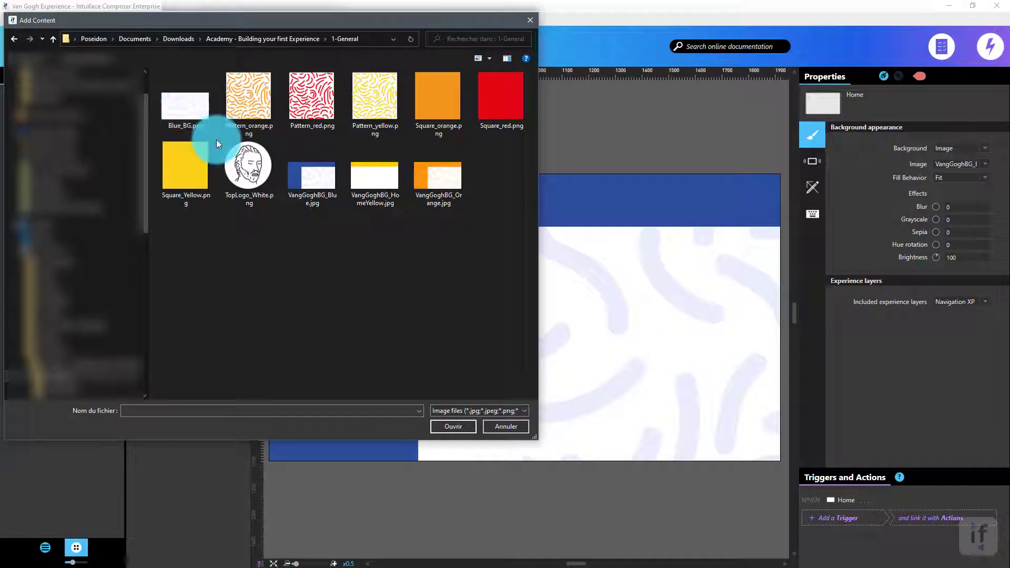
{"action": "left_click", "coordinate": [374, 175]}
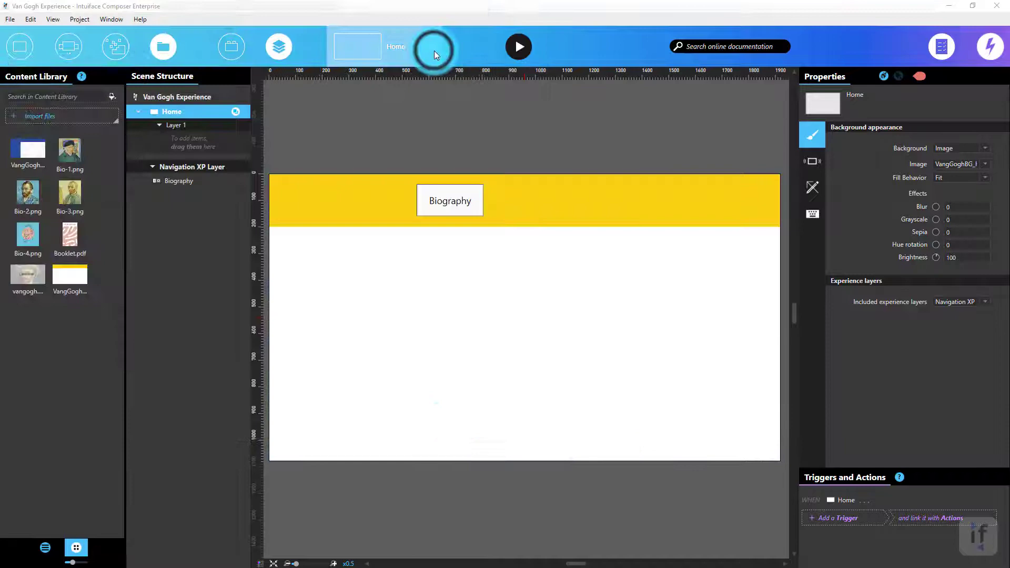
- Add a new scene from the scene list and rename it Artwork
{"action": "left_click", "coordinate": [433, 46]}
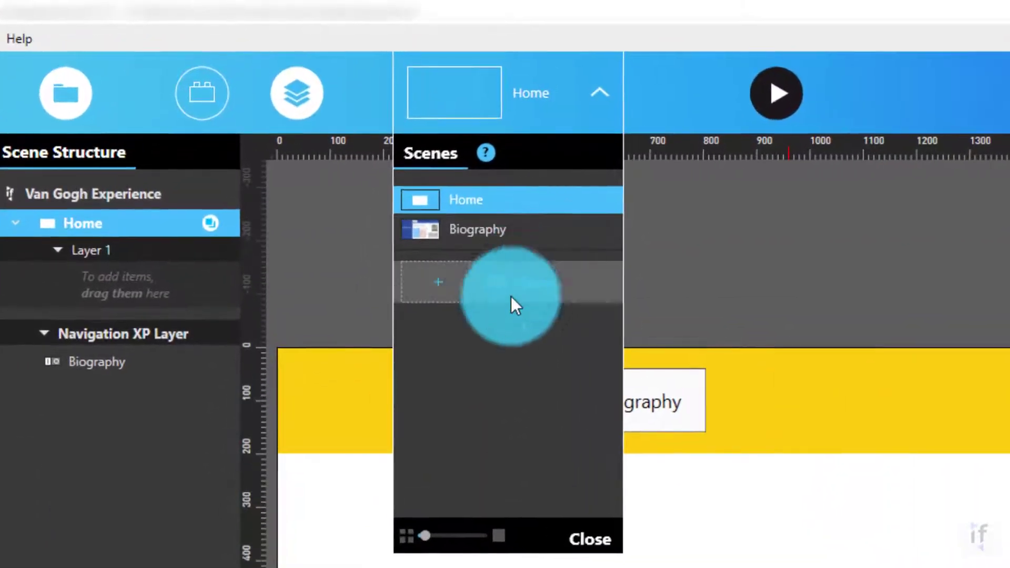
{"action": "left_click", "coordinate": [439, 282]}
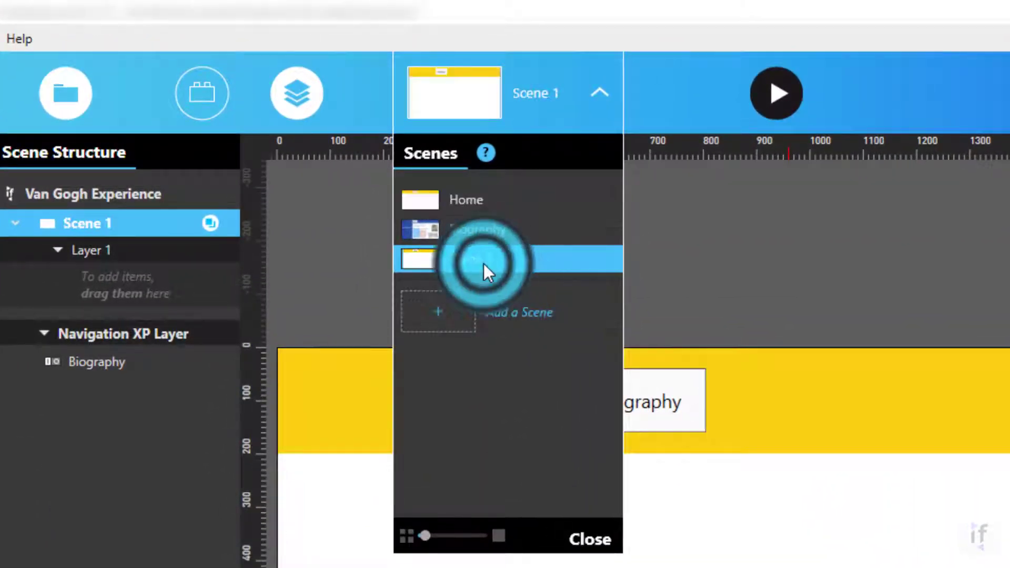
{"action": "double_click", "coordinate": [496, 258]}
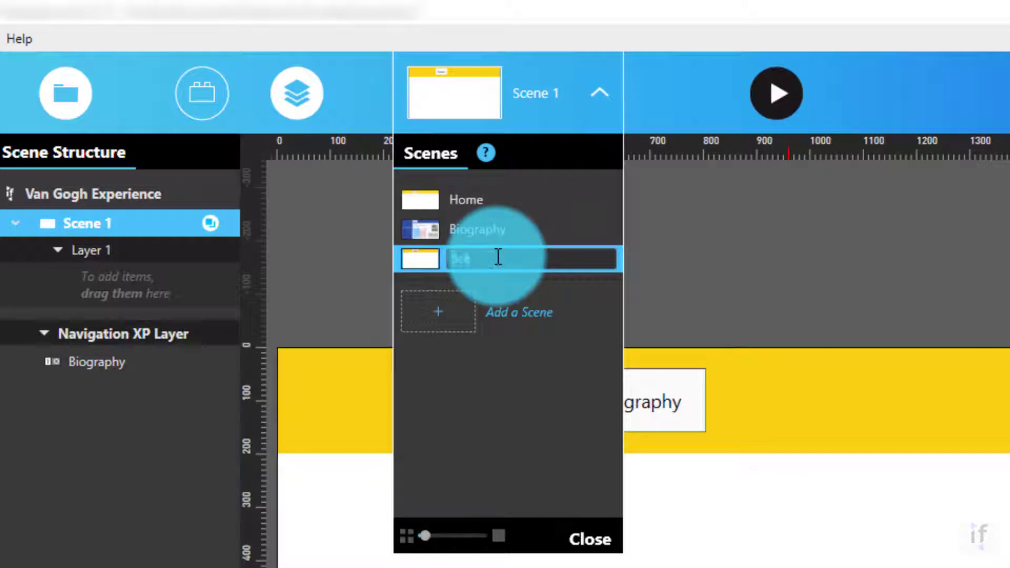
{"action": "type", "text": "Artwork"}
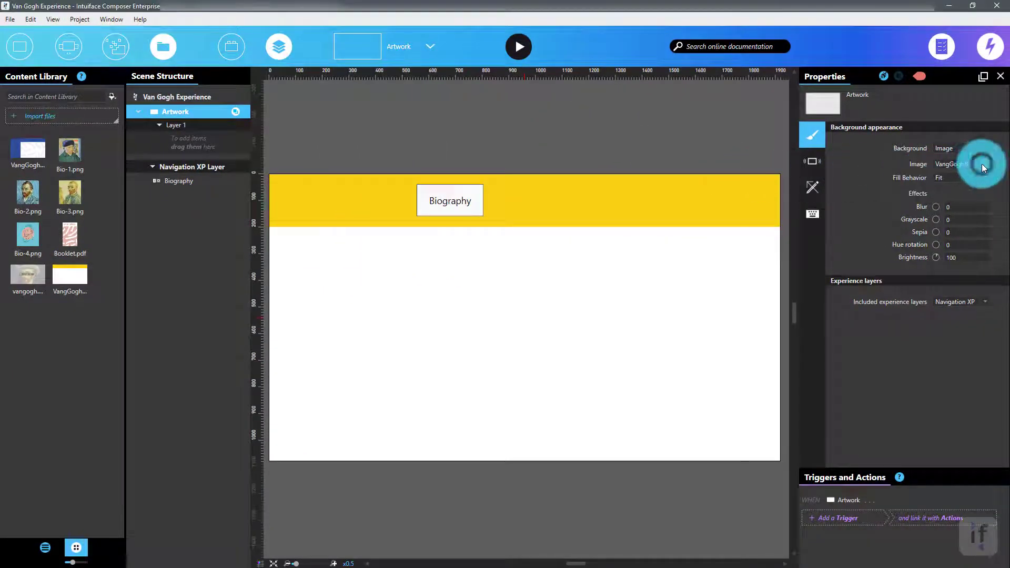
- Browse to VangGoghBG_Orange.jpg and use it as the Artwork scene background
{"action": "left_click", "coordinate": [959, 164]}
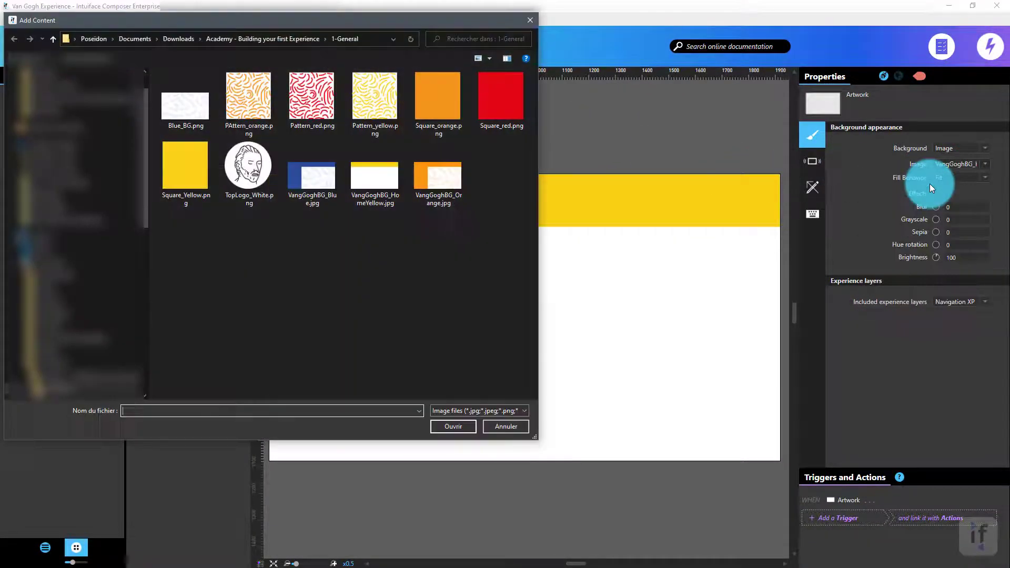
{"action": "left_click", "coordinate": [438, 167]}
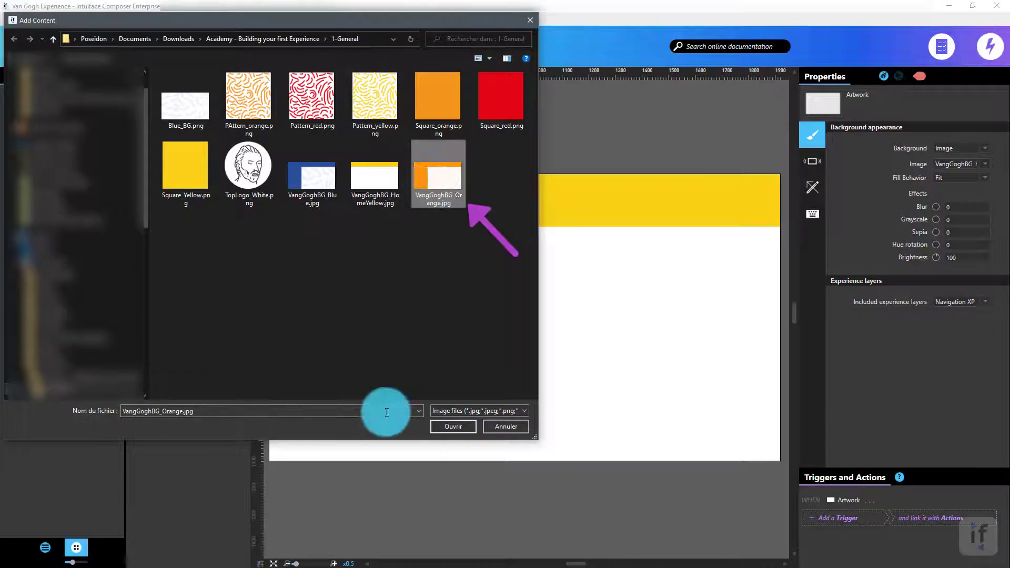
{"action": "left_click", "coordinate": [454, 427]}
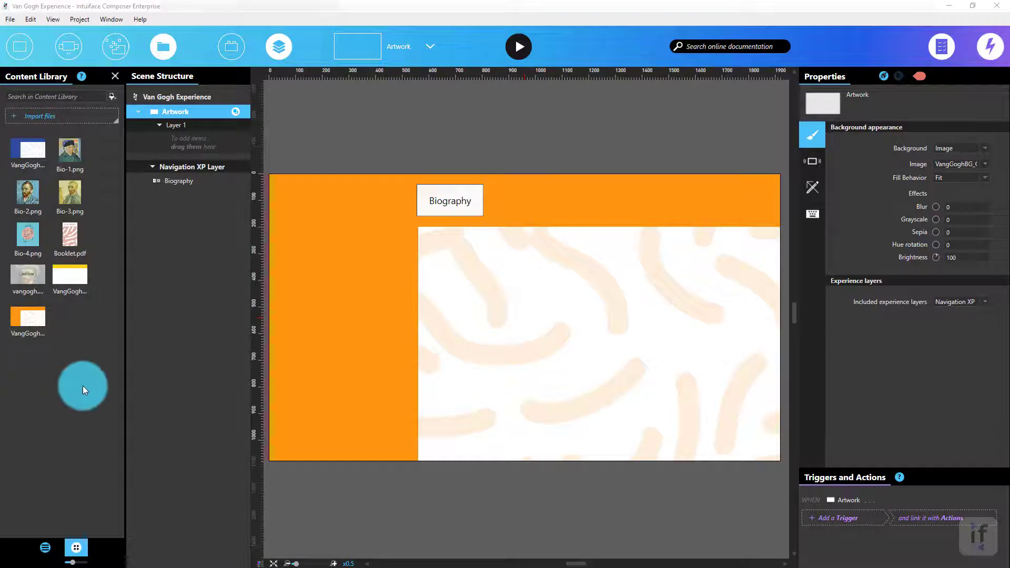
- Select the Biography toggle button and add a trigger to it
{"action": "left_click", "coordinate": [450, 201]}
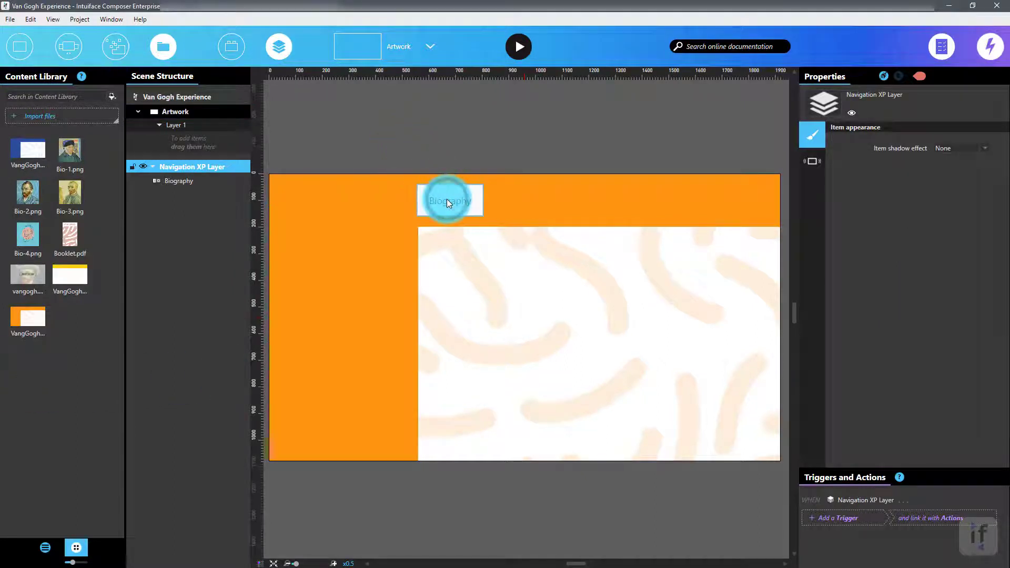
{"action": "left_click", "coordinate": [449, 200]}
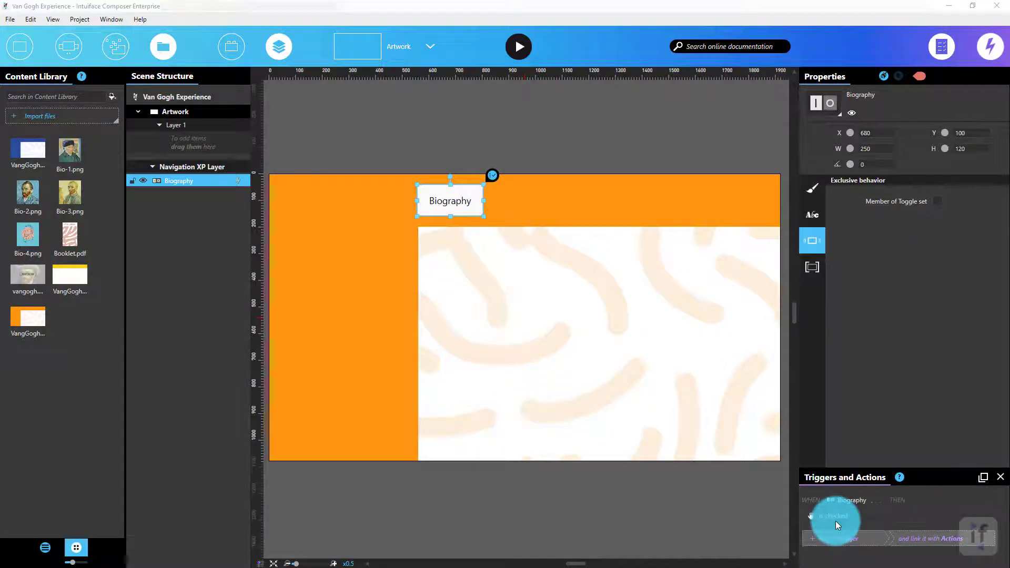
{"action": "left_click", "coordinate": [832, 516]}
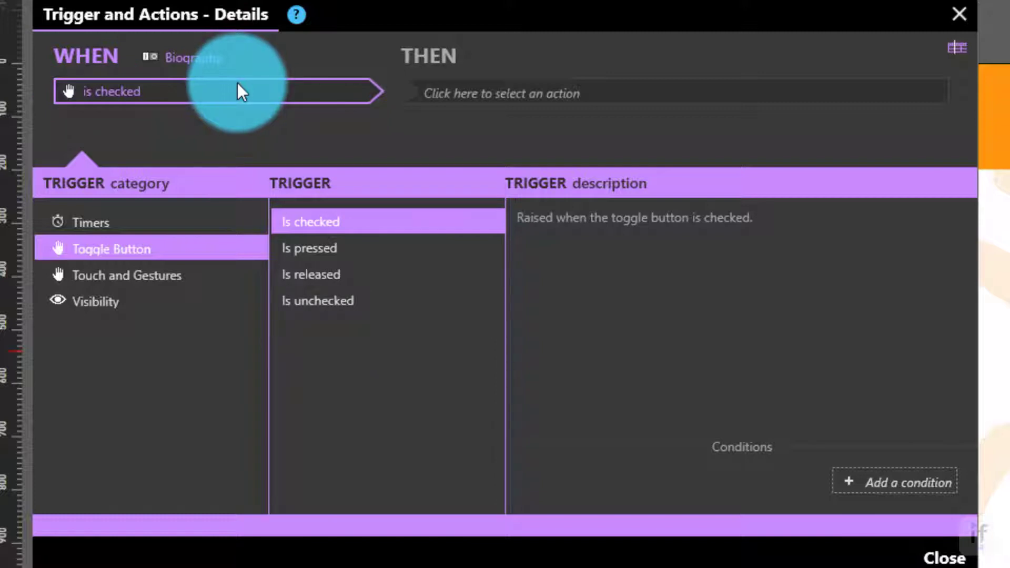
{"action": "mouse_move", "coordinate": [474, 106]}
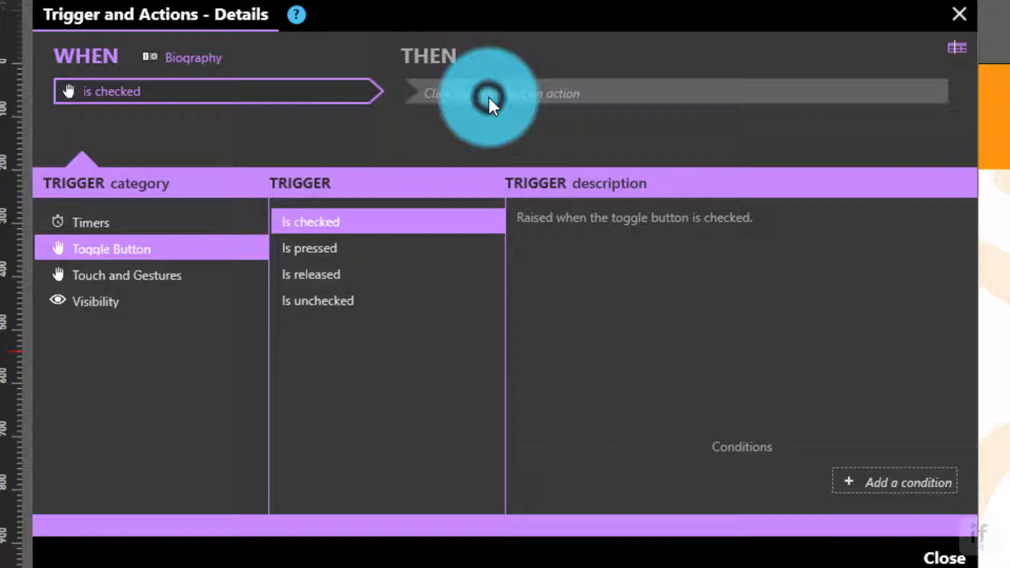
- Set the trigger action to Go to Scene Biography with a Cross fade transition
{"action": "left_click", "coordinate": [490, 92]}
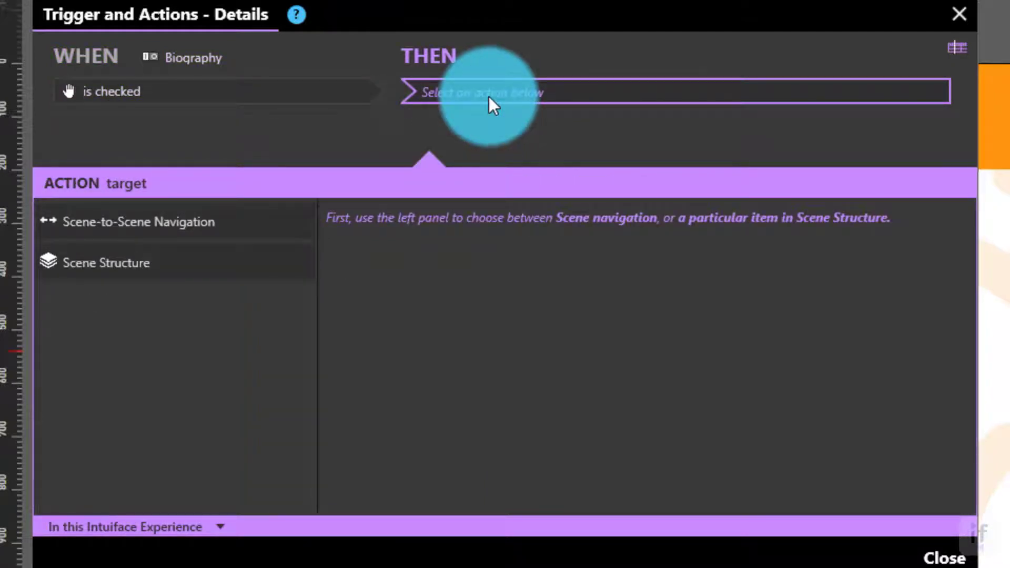
{"action": "left_click", "coordinate": [138, 221]}
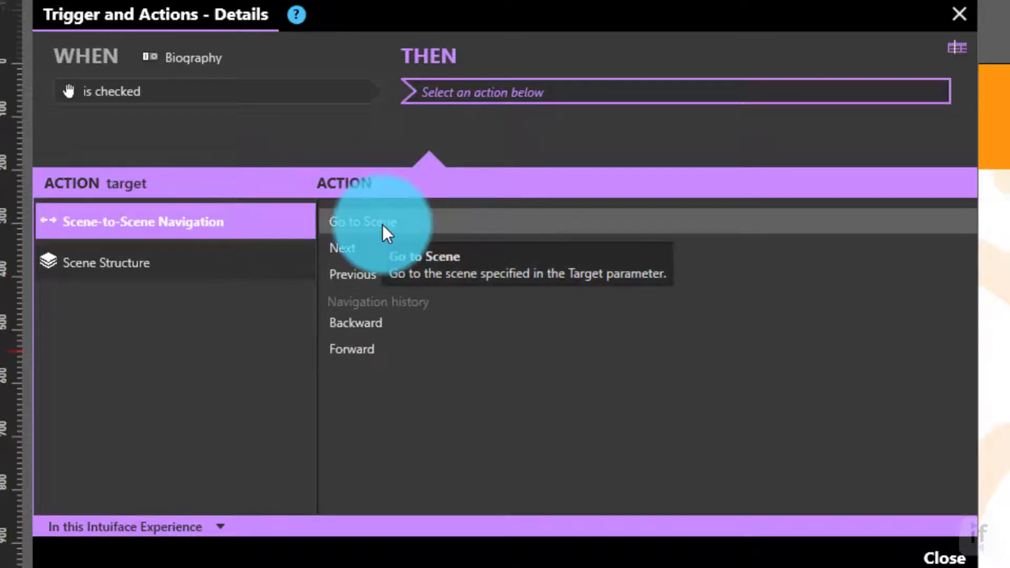
{"action": "left_click", "coordinate": [363, 222]}
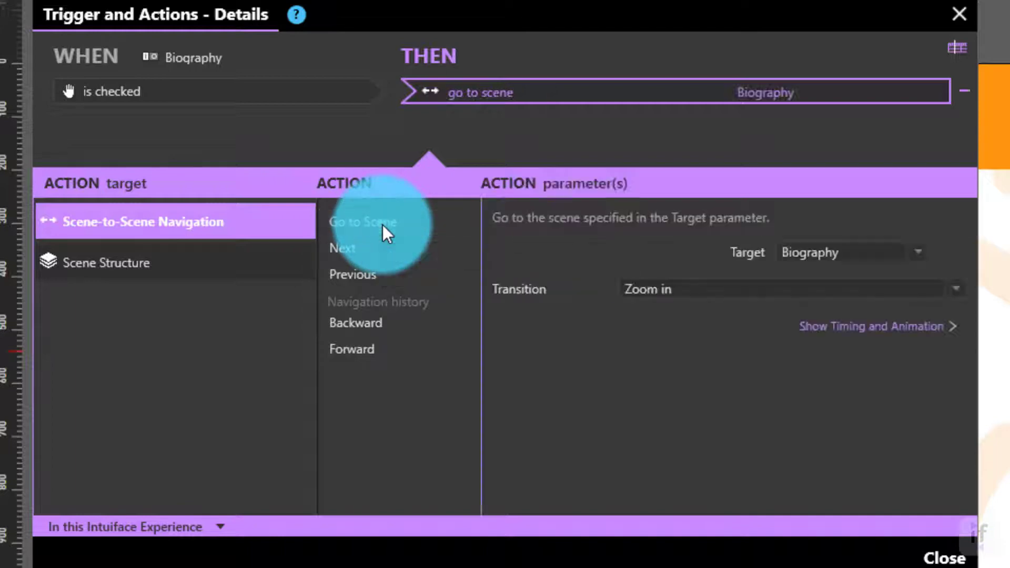
{"action": "left_click", "coordinate": [362, 221]}
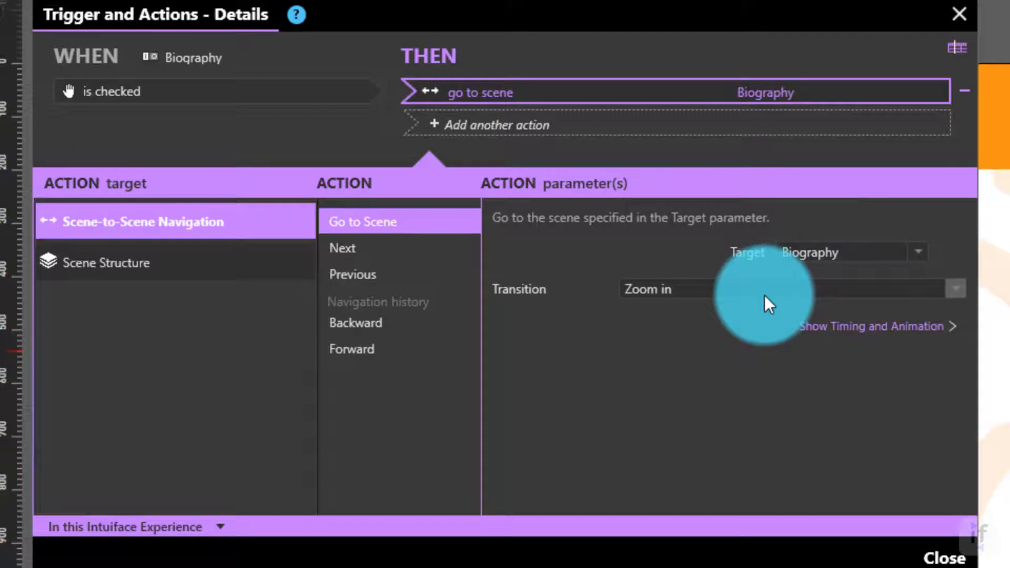
{"action": "left_click", "coordinate": [956, 289]}
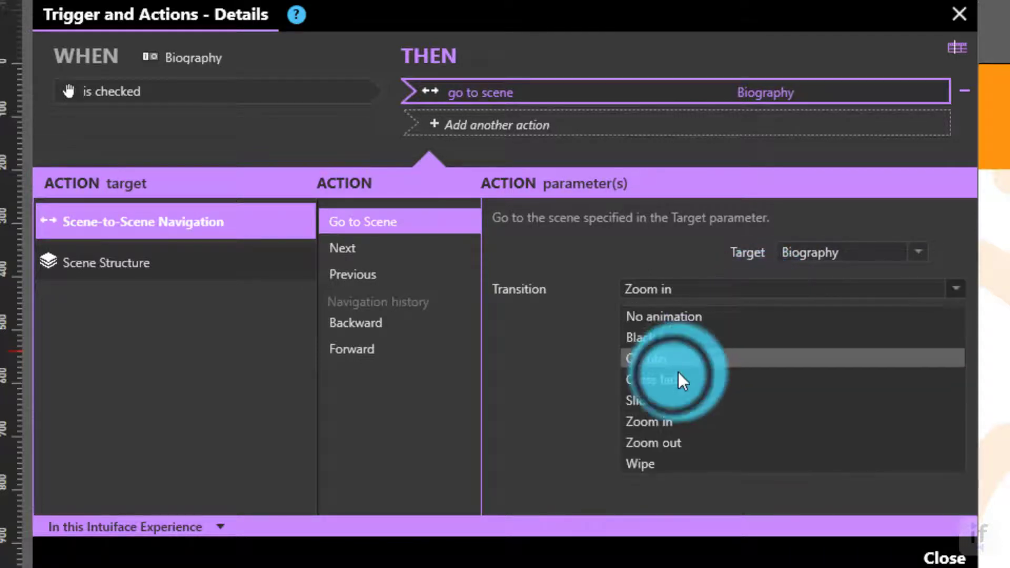
{"action": "left_click", "coordinate": [654, 379]}
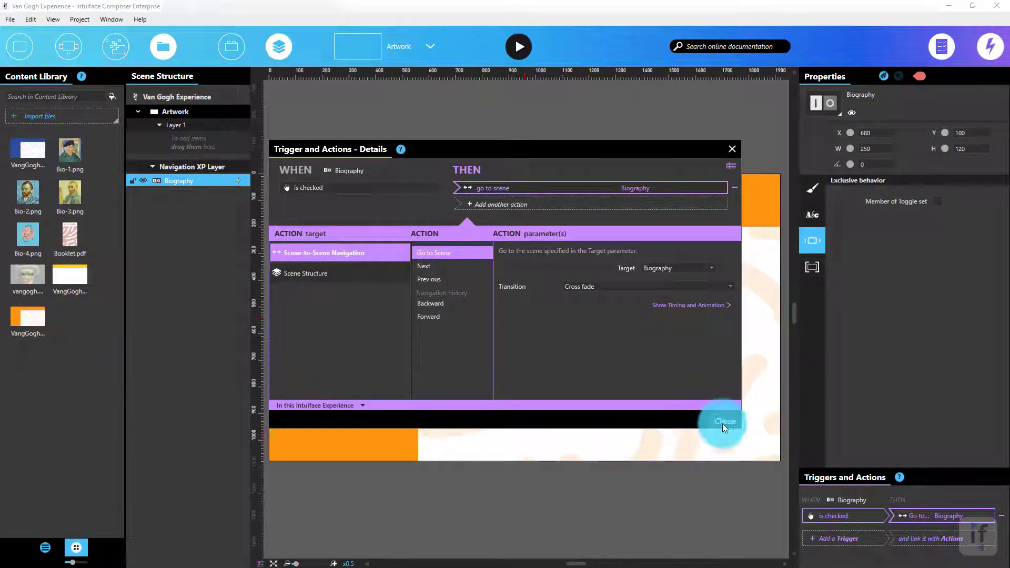
{"action": "left_click", "coordinate": [724, 421]}
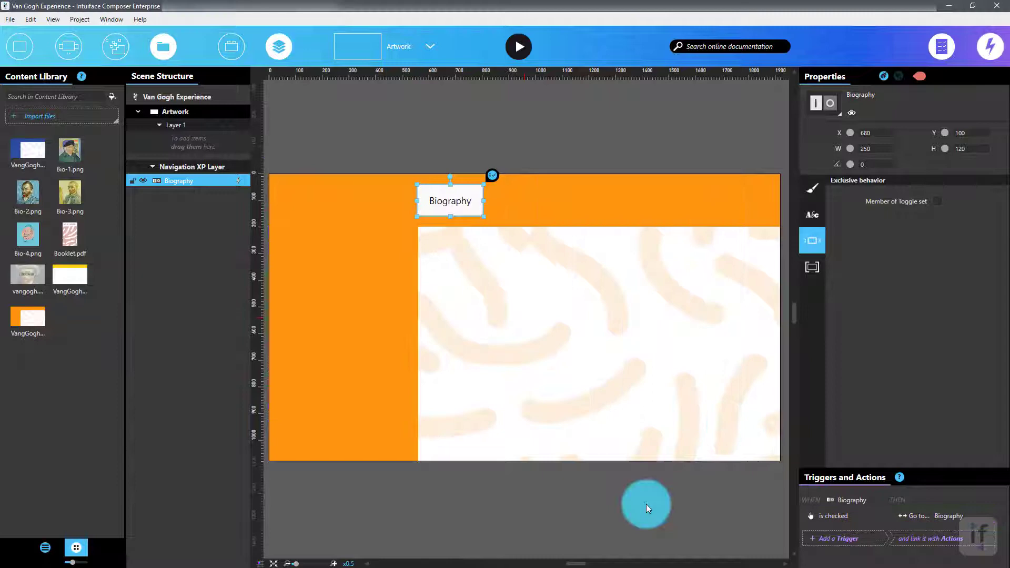
{"action": "mouse_move", "coordinate": [634, 519]}
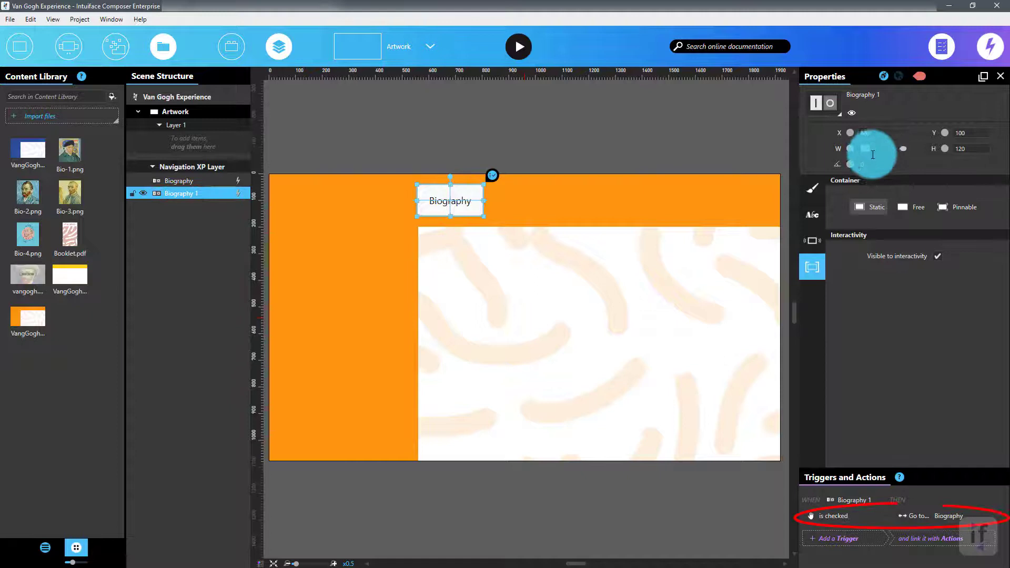
- Position the copied Artwork button and retarget its Go to Scene action to Artwork
{"action": "left_click_drag", "start_coordinate": [450, 200], "coordinate": [316, 200]}
{"action": "type", "text": "Artwork"}
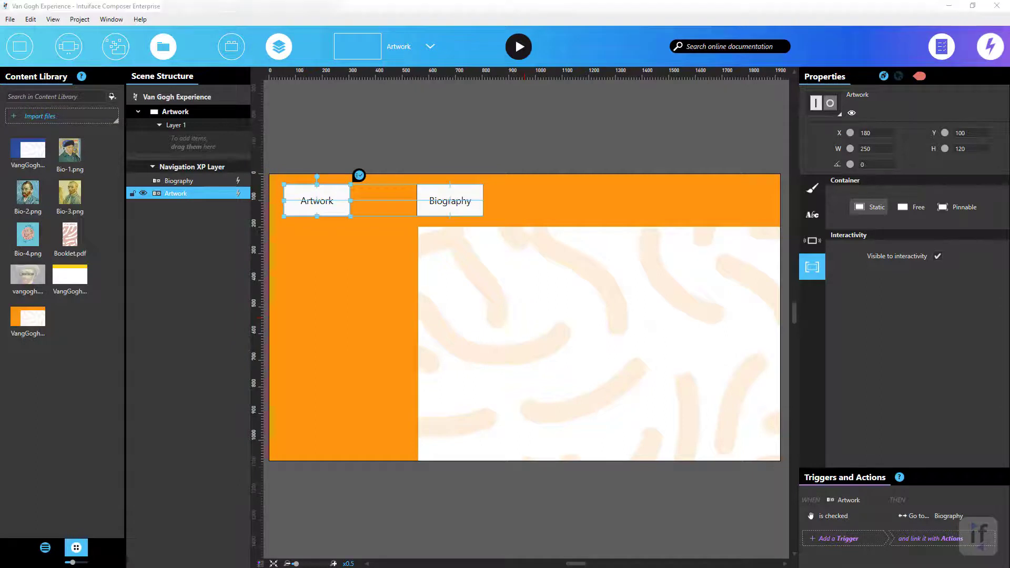
{"action": "left_click", "coordinate": [867, 133]}
{"action": "type", "text": "1080"}
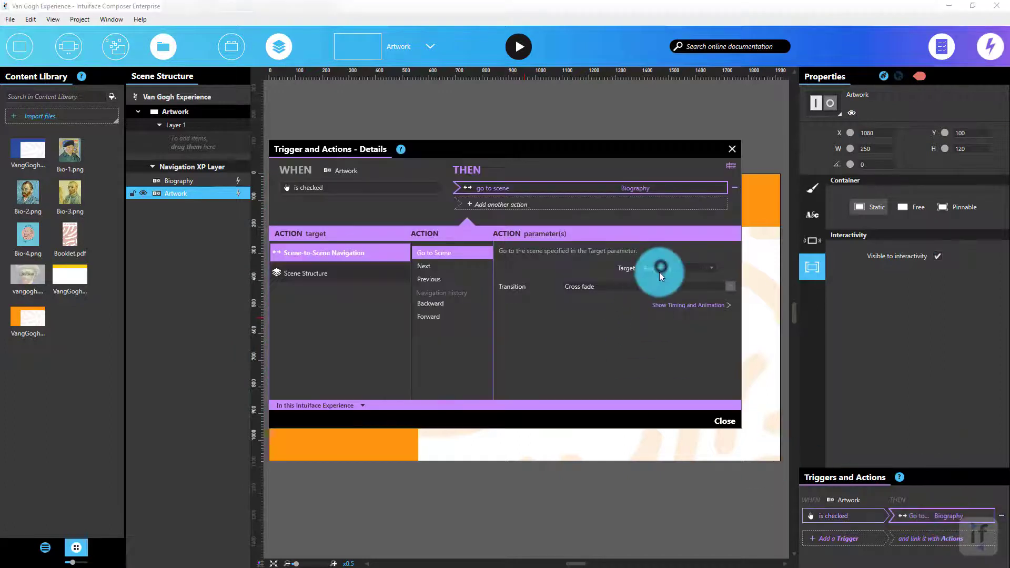
{"action": "left_click", "coordinate": [724, 420]}
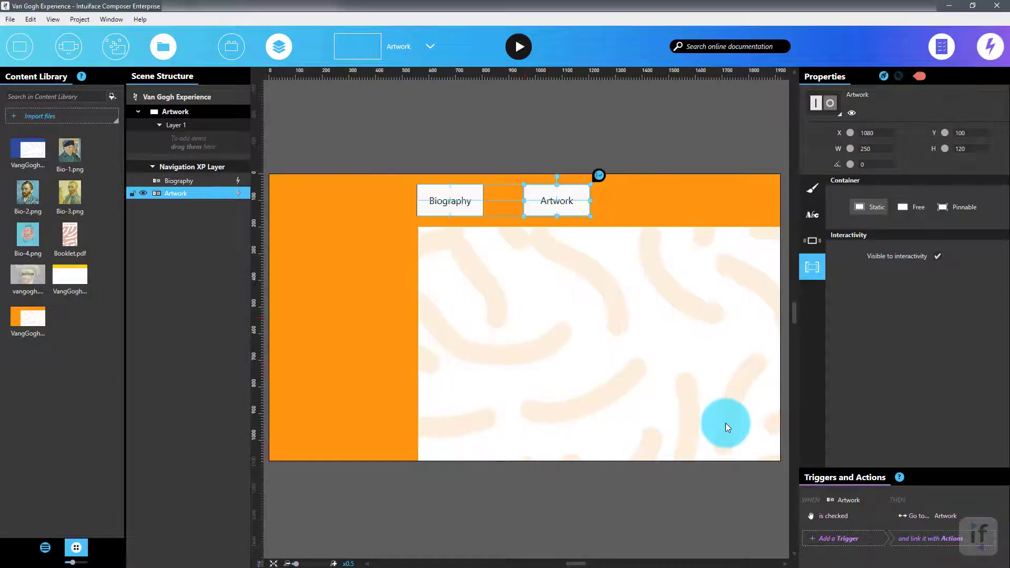
{"action": "left_click_drag", "start_coordinate": [727, 426], "coordinate": [684, 505]}
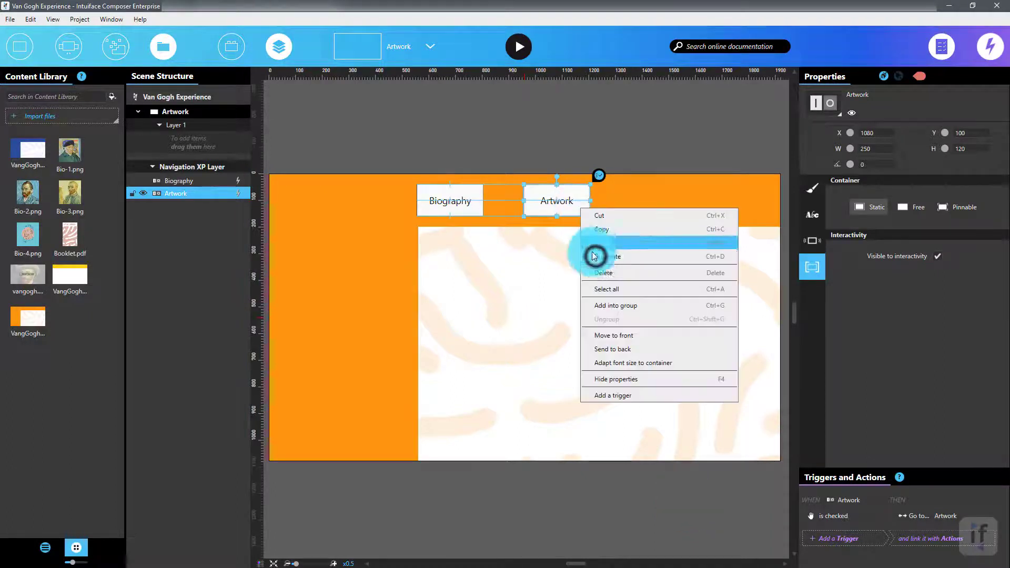
- Duplicate the Artwork button as Home and edit its X position
{"action": "left_click", "coordinate": [611, 257]}
{"action": "type", "text": "Home"}
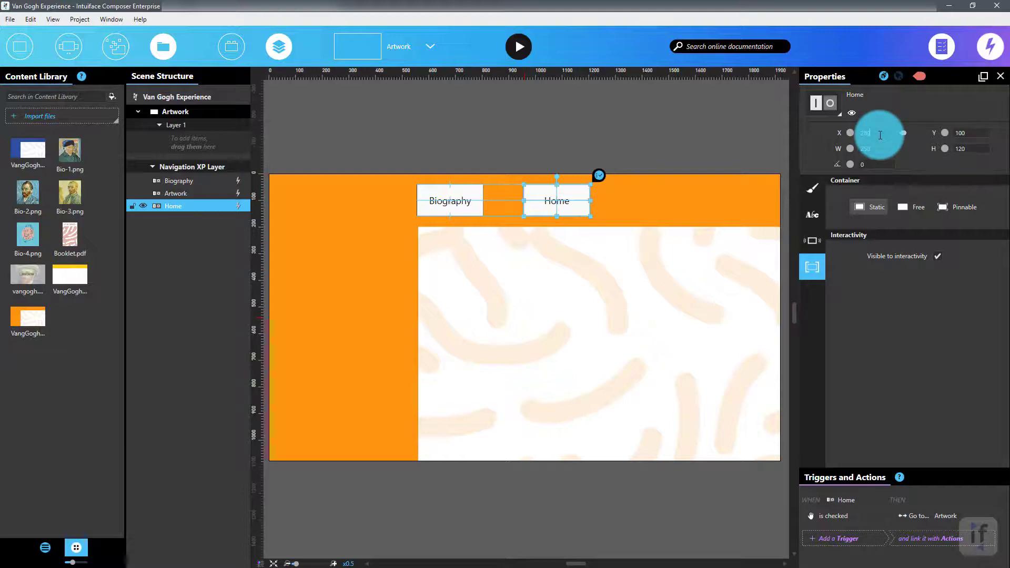
{"action": "left_click", "coordinate": [944, 515]}
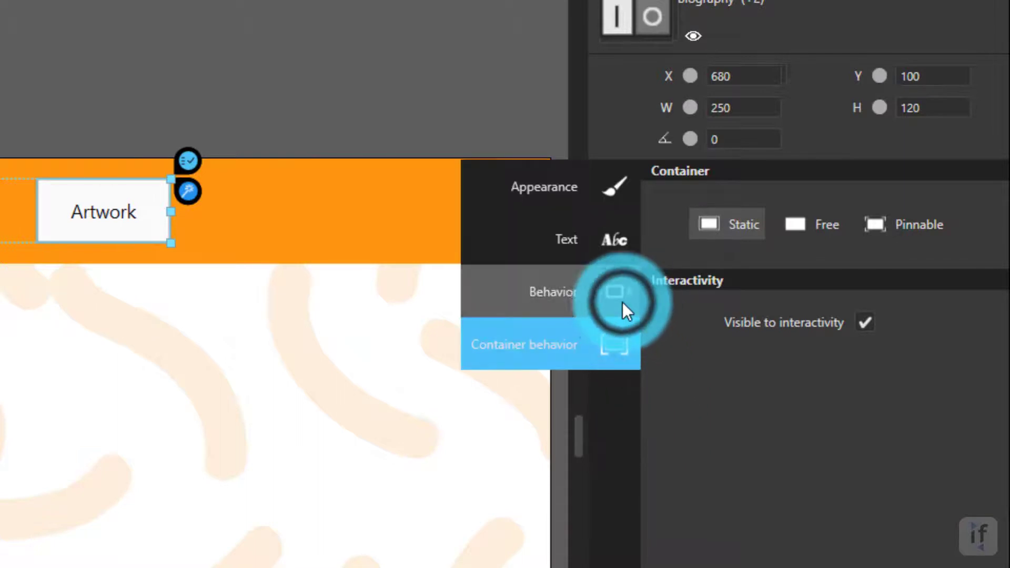
- Put the three buttons in toggle set Menu, keeping one button always checked
{"action": "left_click", "coordinate": [614, 291]}
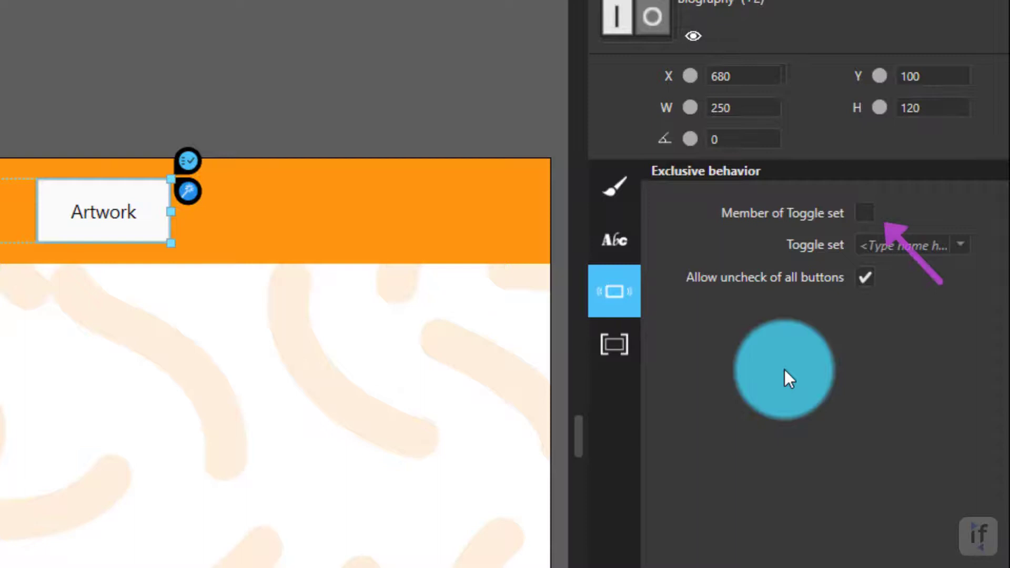
{"action": "left_click", "coordinate": [866, 213]}
{"action": "type", "text": "M"}
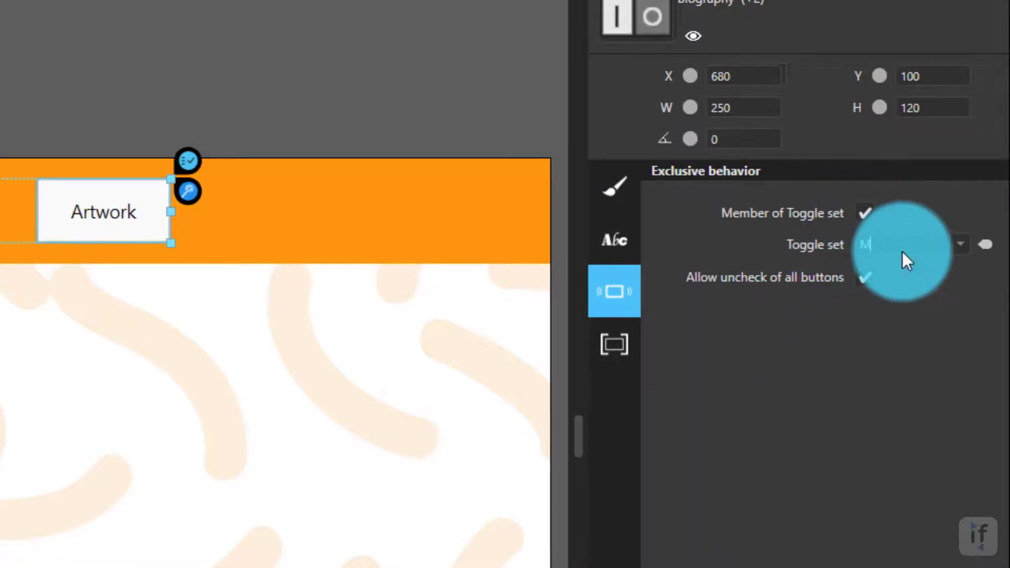
{"action": "type", "text": "enu"}
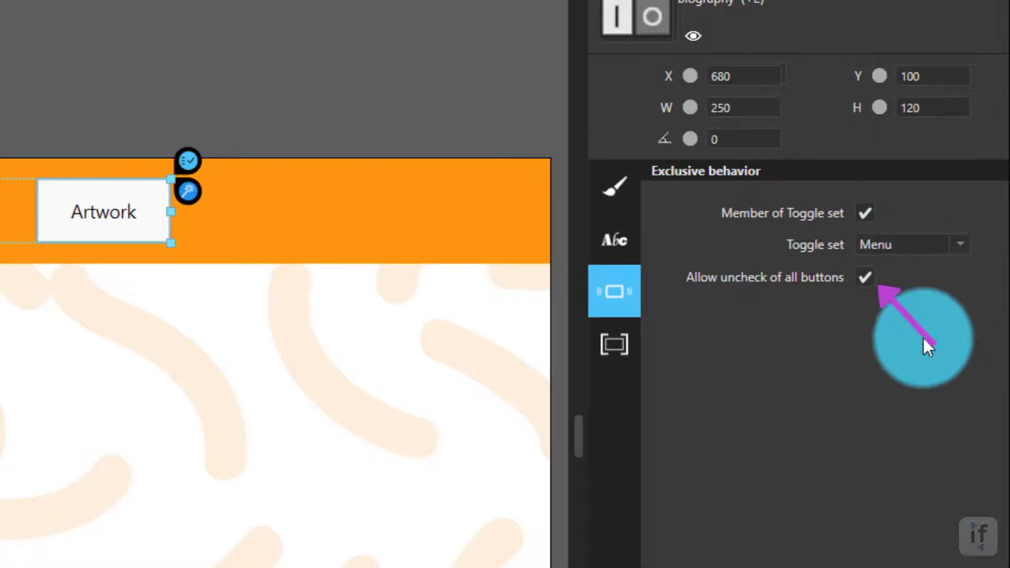
{"action": "left_click", "coordinate": [864, 278]}
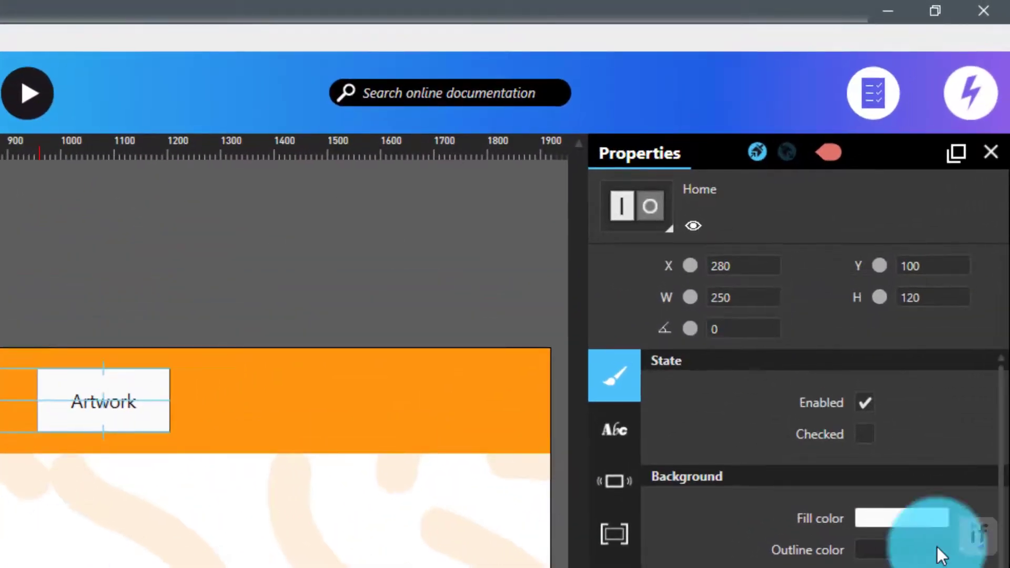
- Tick the Checked state box so the Home toggle button starts checked
{"action": "left_click", "coordinate": [864, 434]}
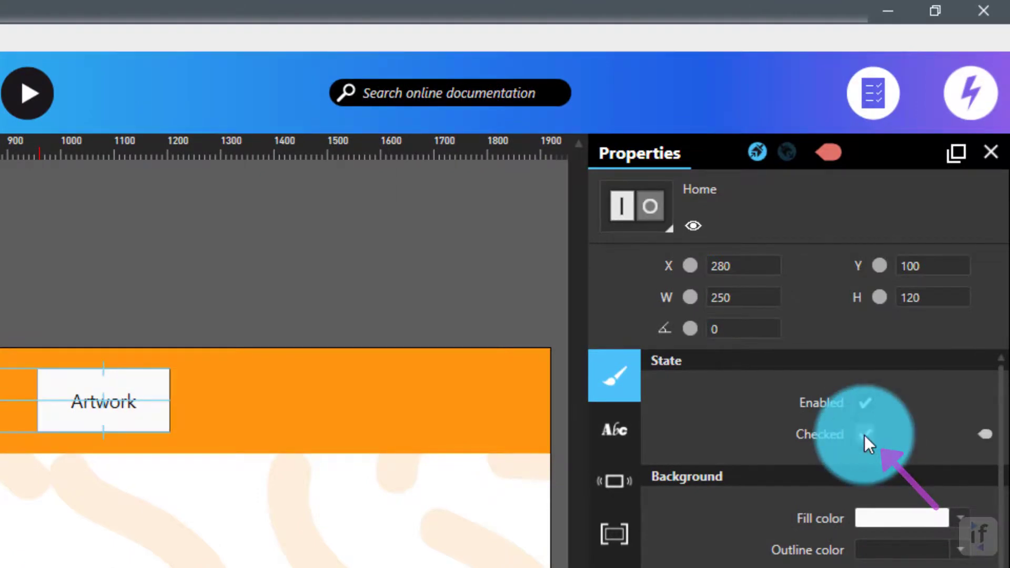
{"action": "left_click", "coordinate": [865, 433]}
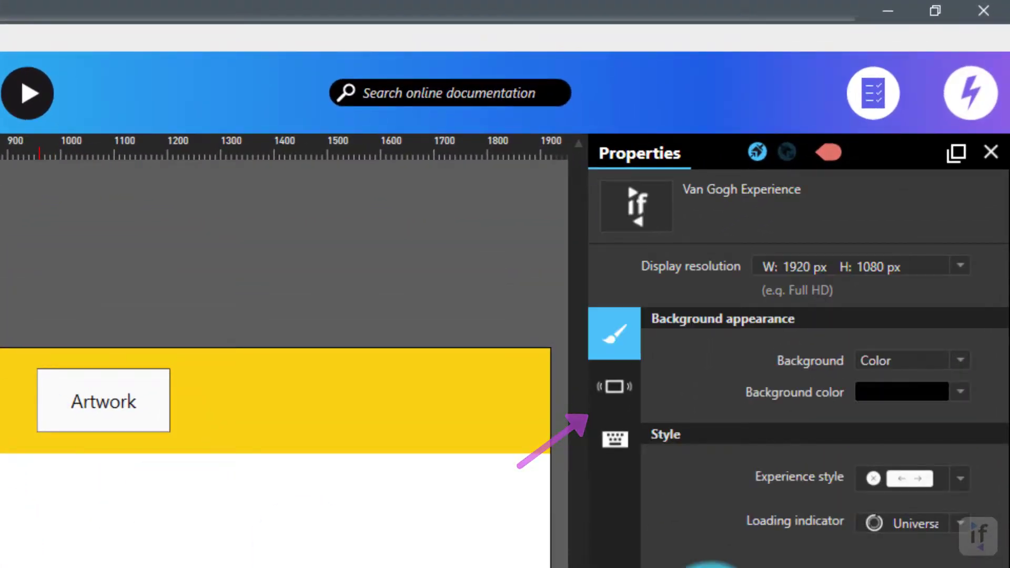
- Set the startup scene to Home, then play the experience and open the Artwork scene
{"action": "left_click", "coordinate": [614, 385]}
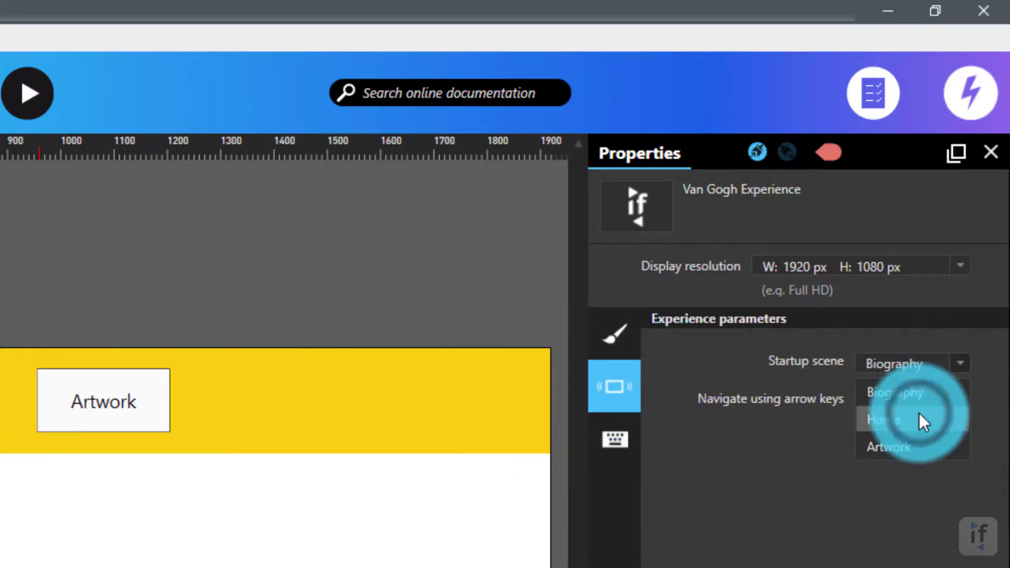
{"action": "left_click", "coordinate": [884, 419]}
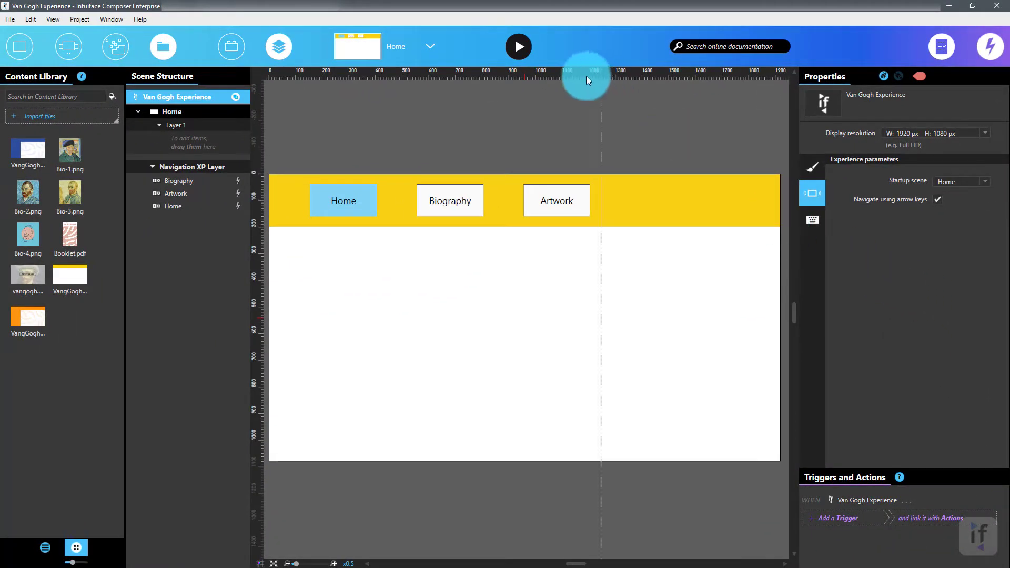
{"action": "left_click", "coordinate": [519, 46]}
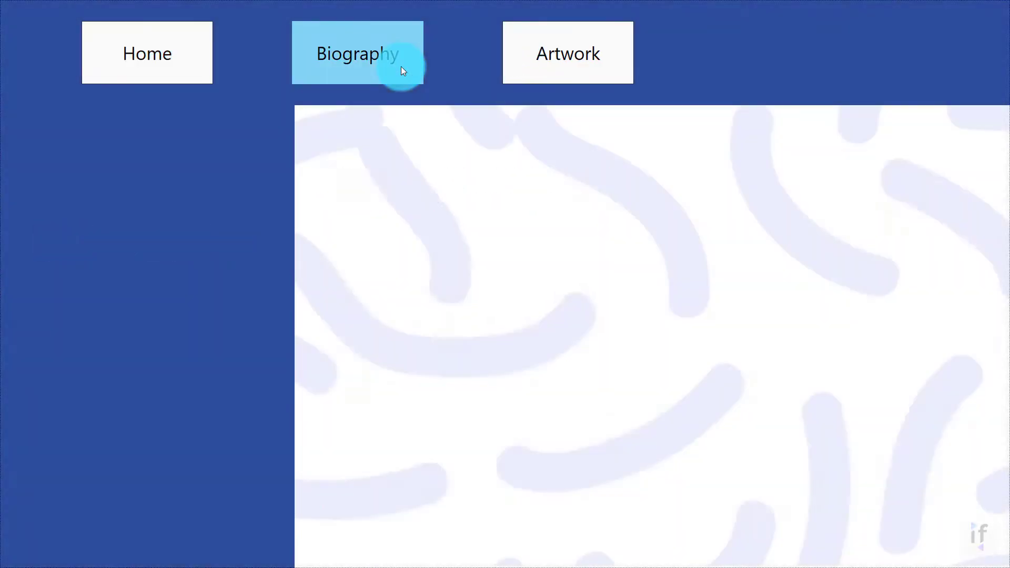
{"action": "left_click", "coordinate": [568, 52]}
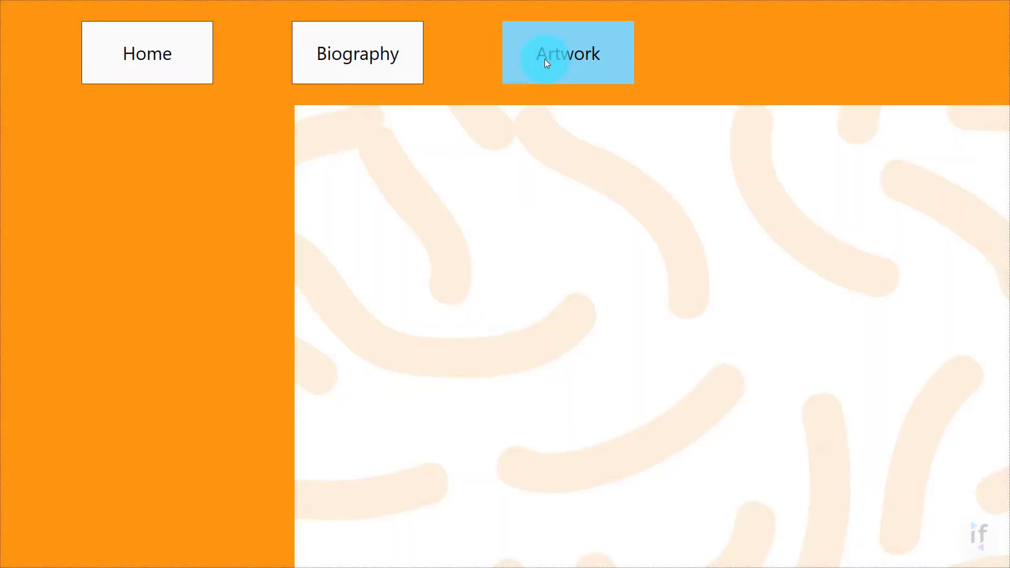